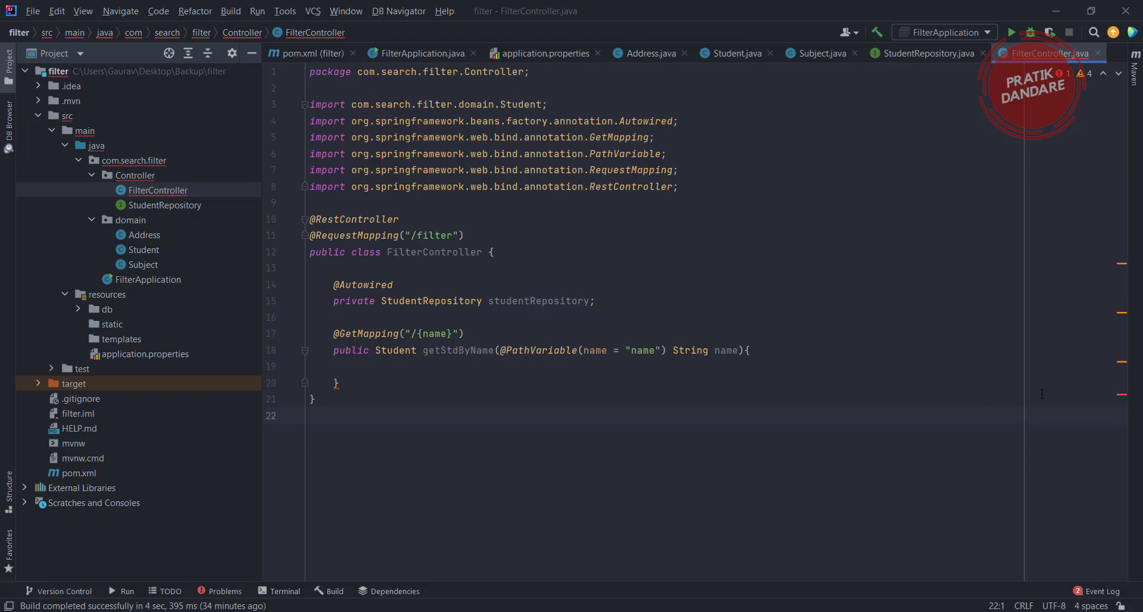
Step: Add return statements calling studentRepository.findByName, findByAddressCity and findBySubjectsName in FilterController
{"action": "left_click", "coordinate": [746, 351]}
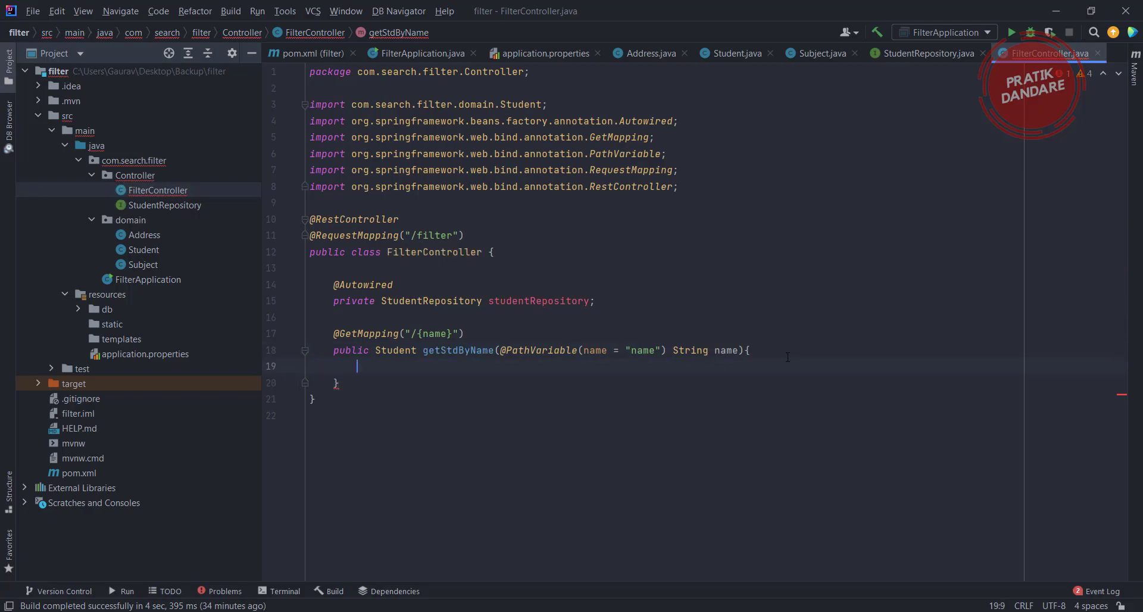
{"action": "type", "text": "return studentRepository.findByName(name);"}
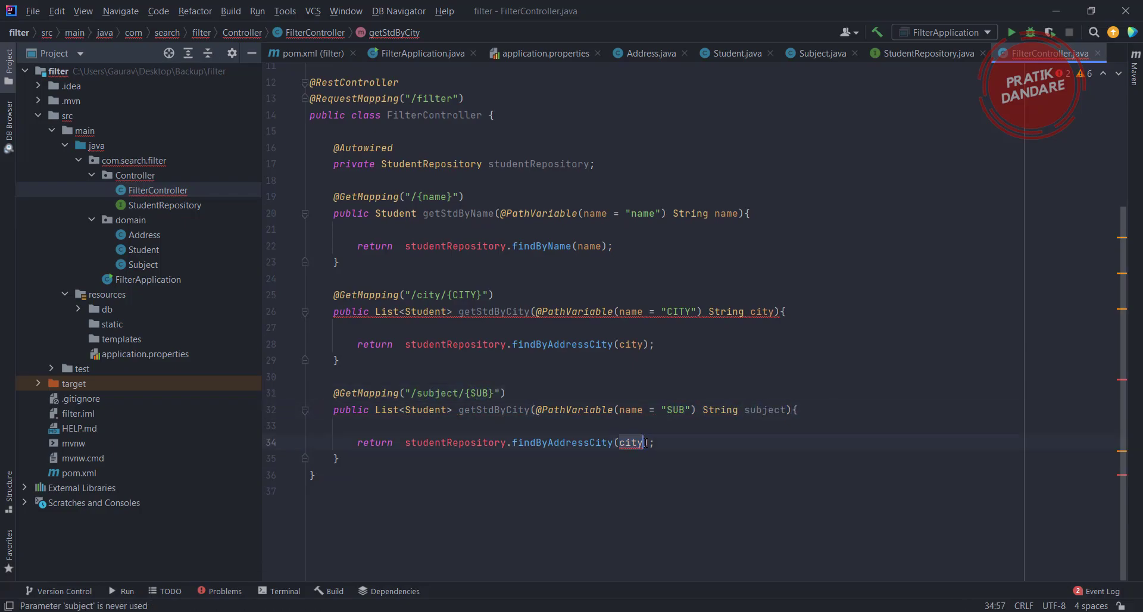
{"action": "type", "text": "findBySubjectsName(subject"}
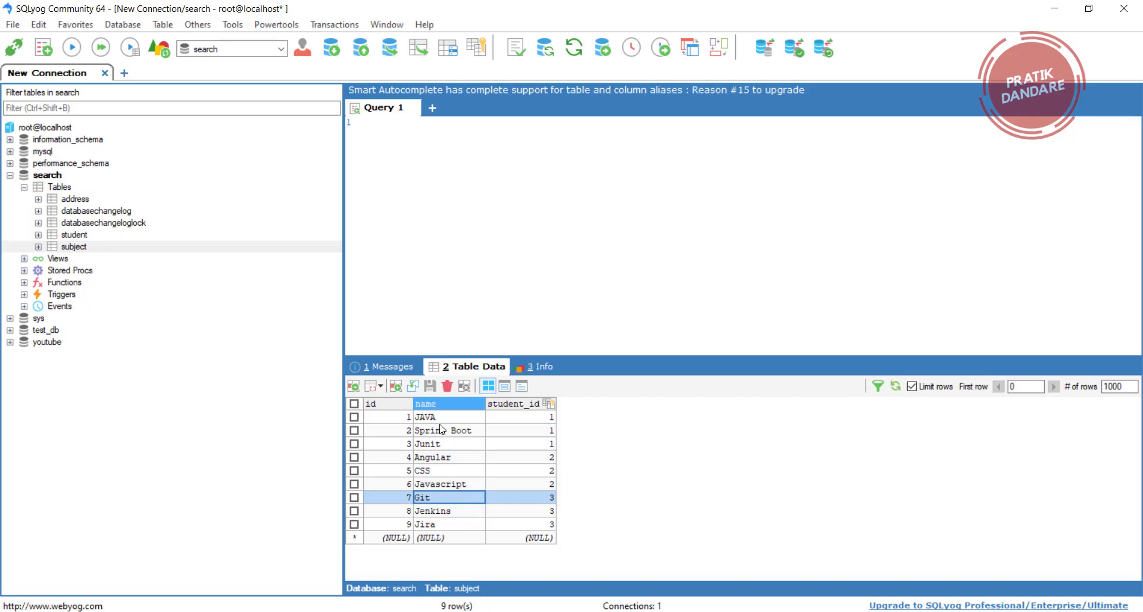
{"action": "mouse_move", "coordinate": [82, 244]}
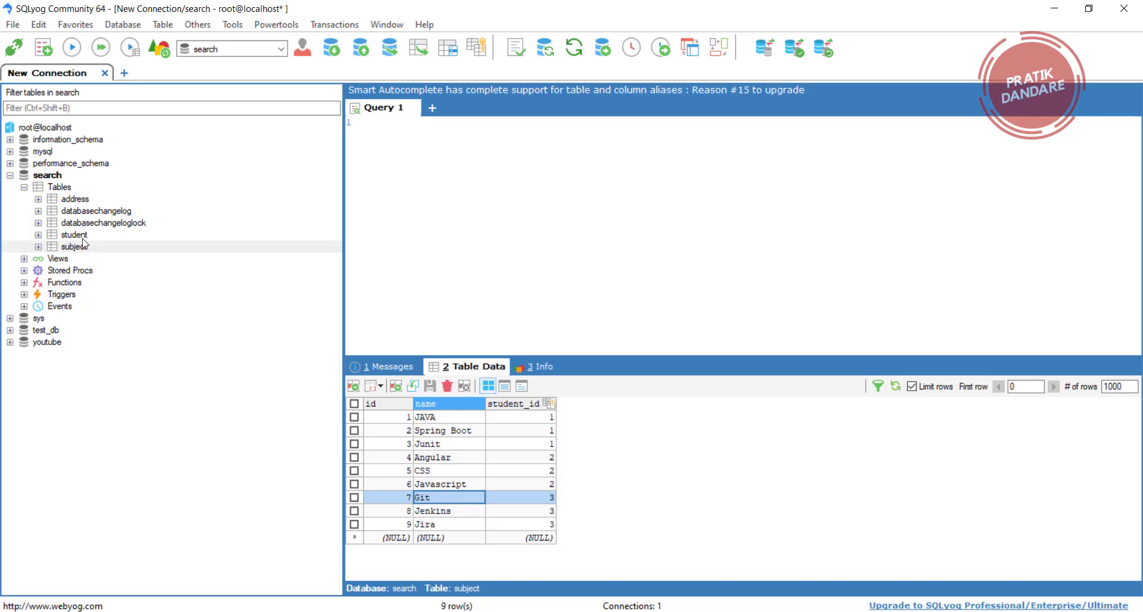
Step: Show the student table's rows (Pratik, Gaurav, Rex) in SQLyog
{"action": "left_click", "coordinate": [75, 233]}
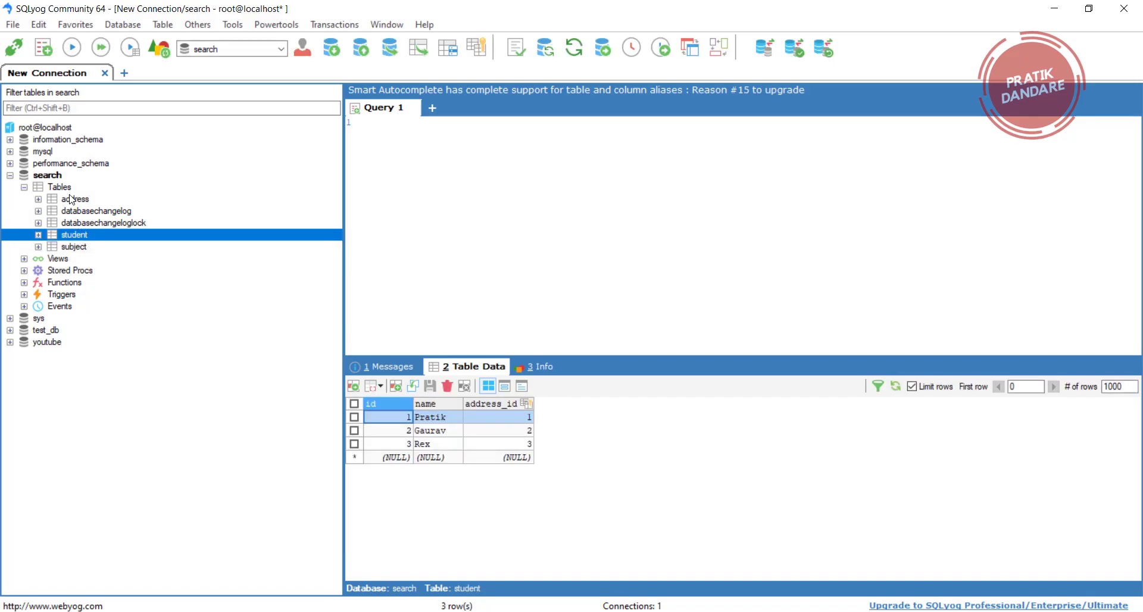
{"action": "left_click", "coordinate": [75, 198]}
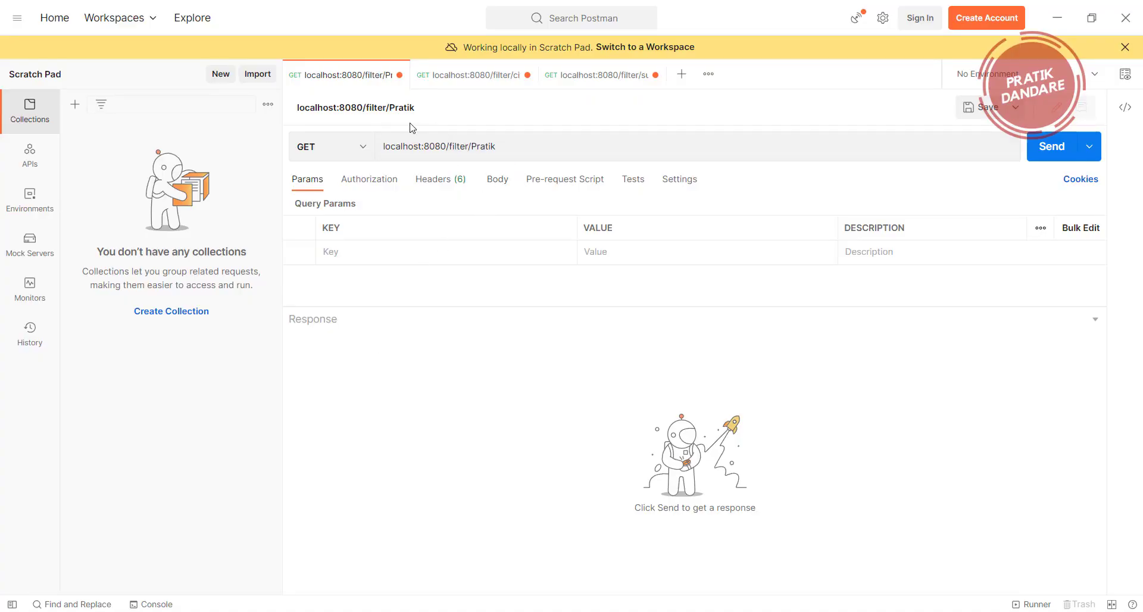
{"action": "triple_click", "coordinate": [438, 145]}
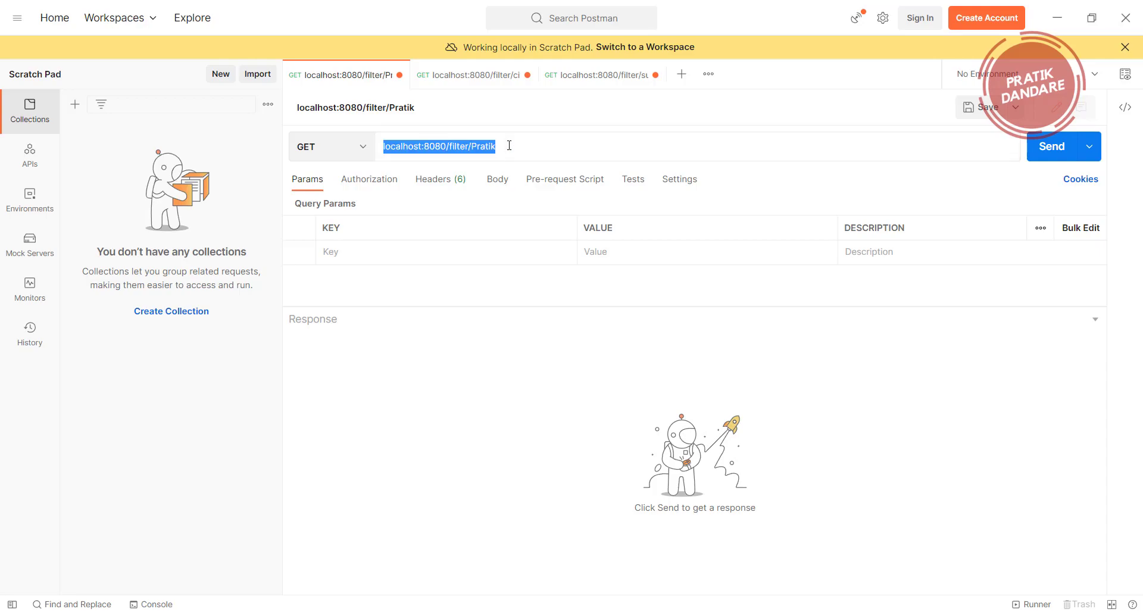
{"action": "left_click", "coordinate": [467, 75]}
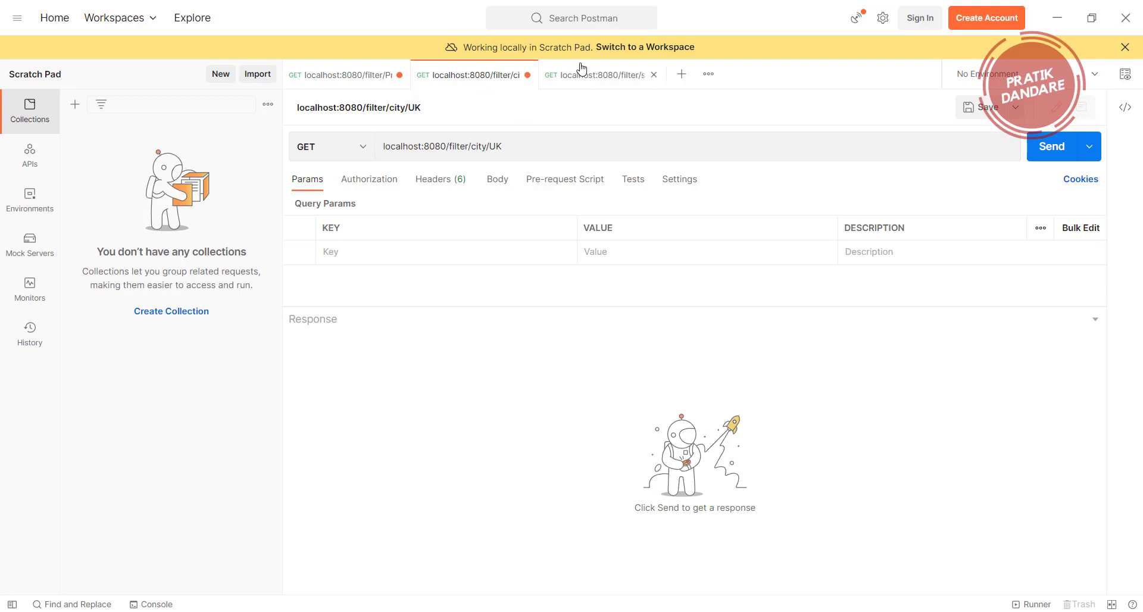
{"action": "left_click", "coordinate": [597, 74]}
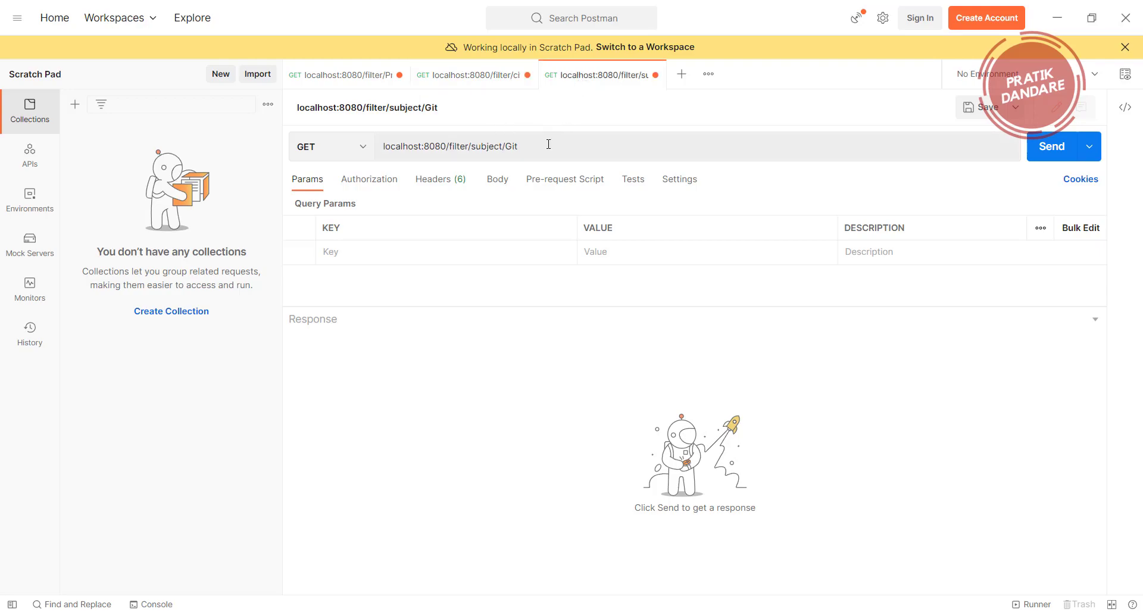
{"action": "left_click", "coordinate": [340, 74]}
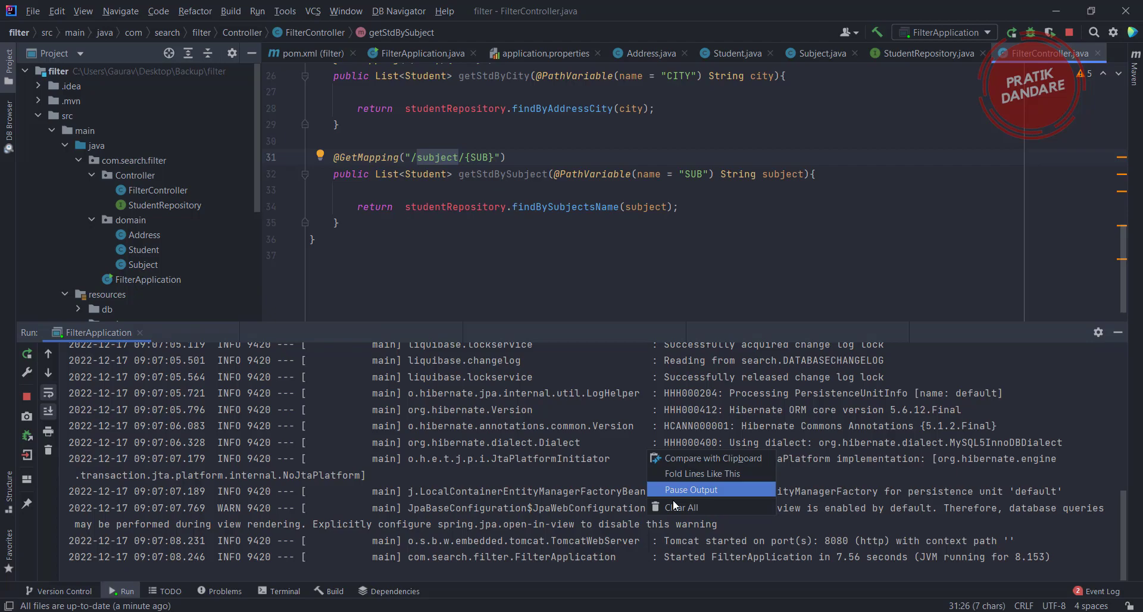
{"action": "left_click", "coordinate": [681, 507]}
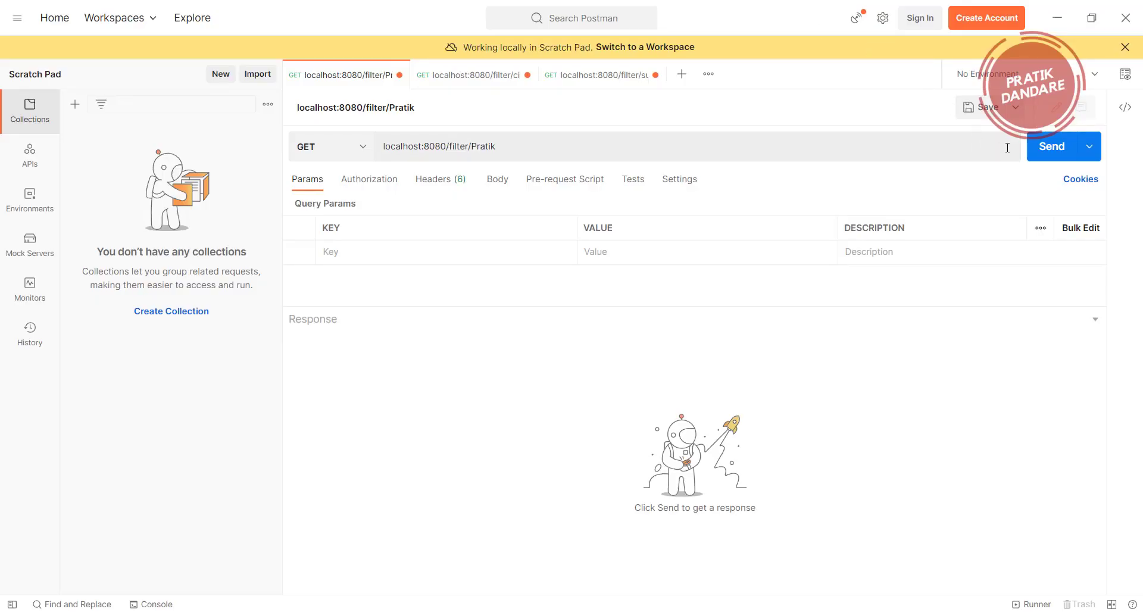
Step: Send localhost:8080/filter/Pratik, check Pratik's Nagpur record, then switch to the city request
{"action": "left_click", "coordinate": [1050, 147]}
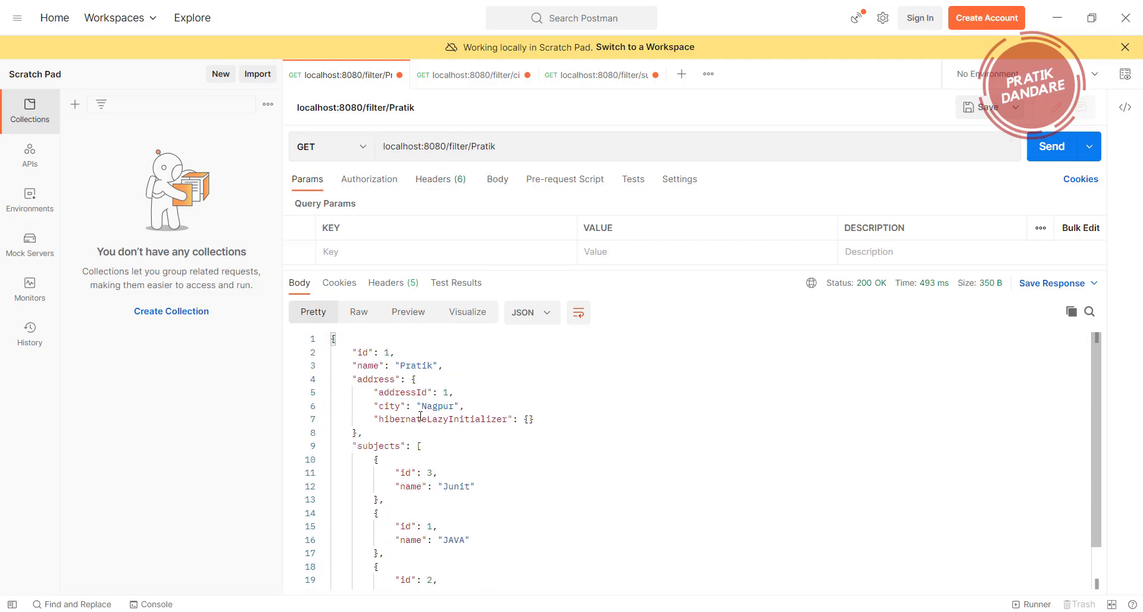
{"action": "left_click", "coordinate": [474, 74]}
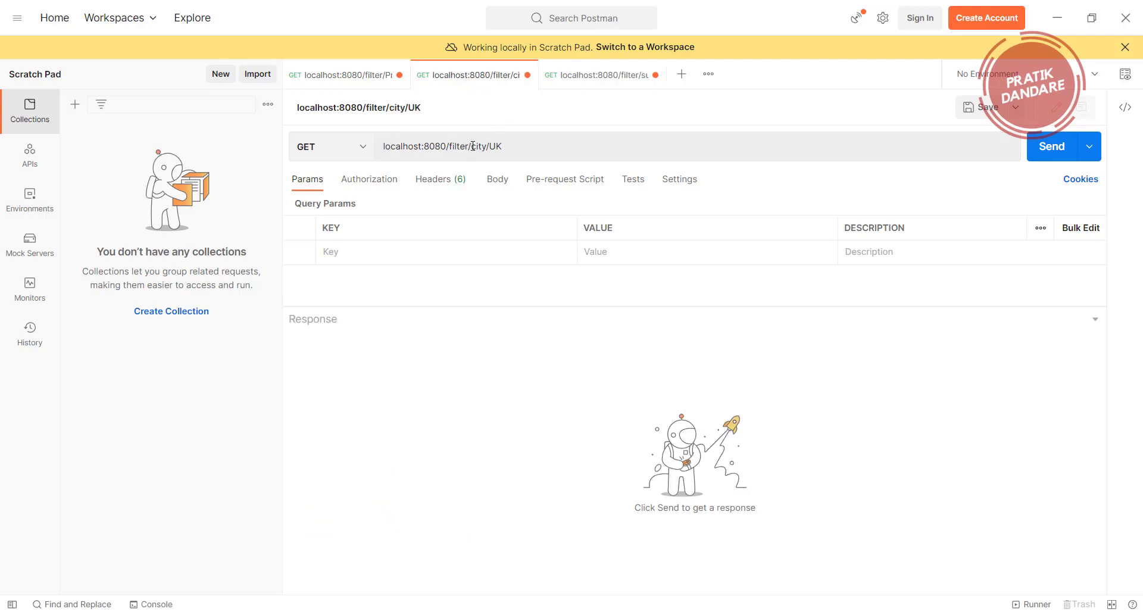
{"action": "mouse_move", "coordinate": [505, 147]}
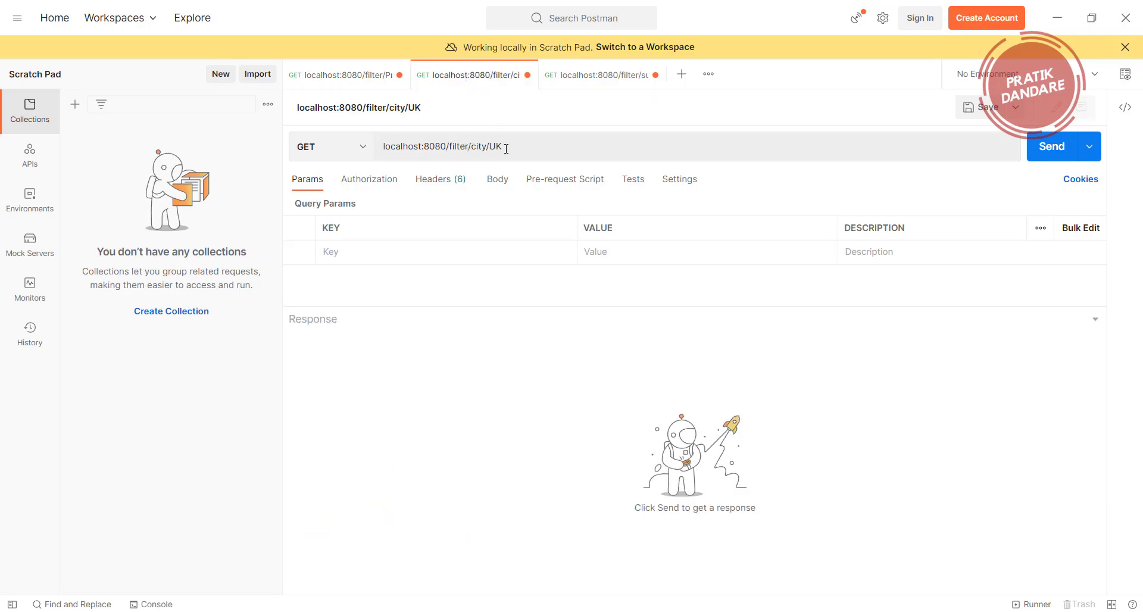
Step: Send localhost:8080/filter/city/UK and review Gaurav's record with Javascript, Angular and CSS
{"action": "left_click", "coordinate": [1052, 146]}
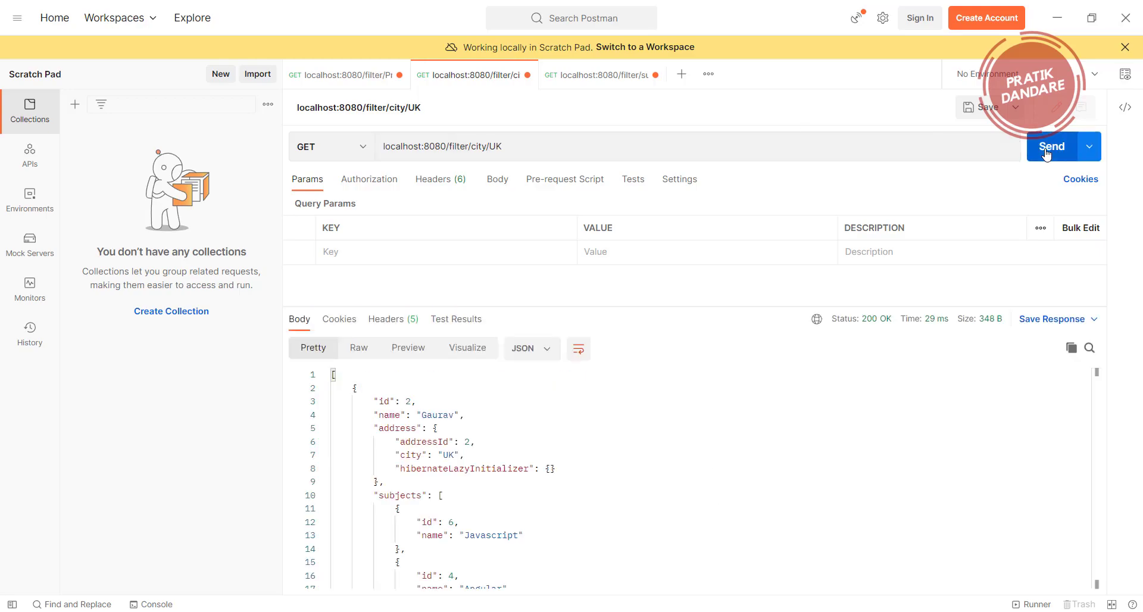
{"action": "scroll", "scroll_direction": "down", "scroll_amount": 3}
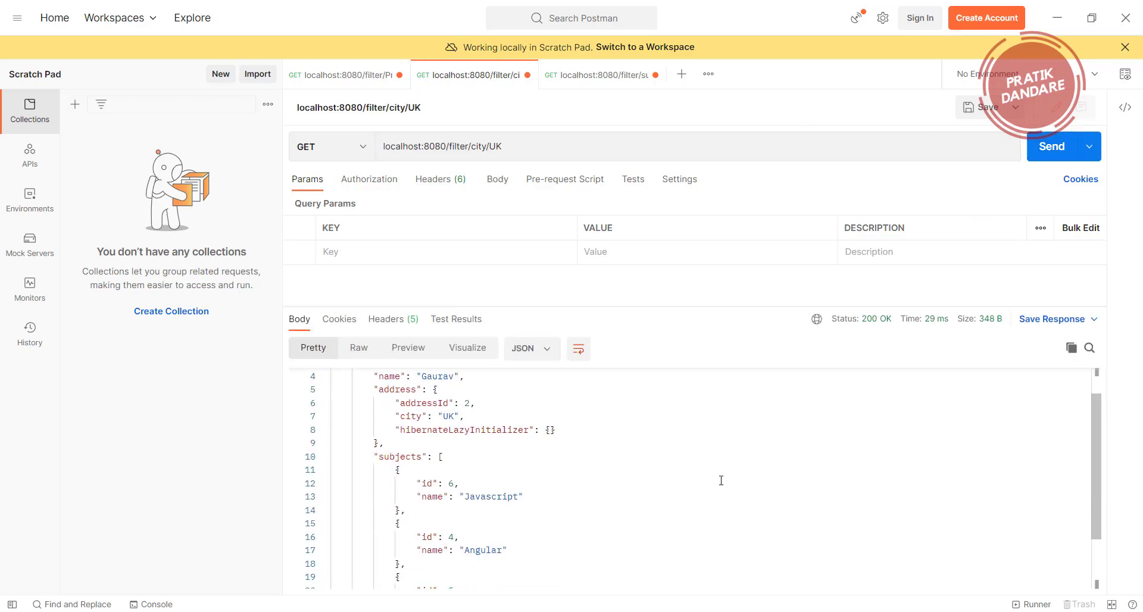
{"action": "scroll", "scroll_direction": "down", "scroll_amount": 3}
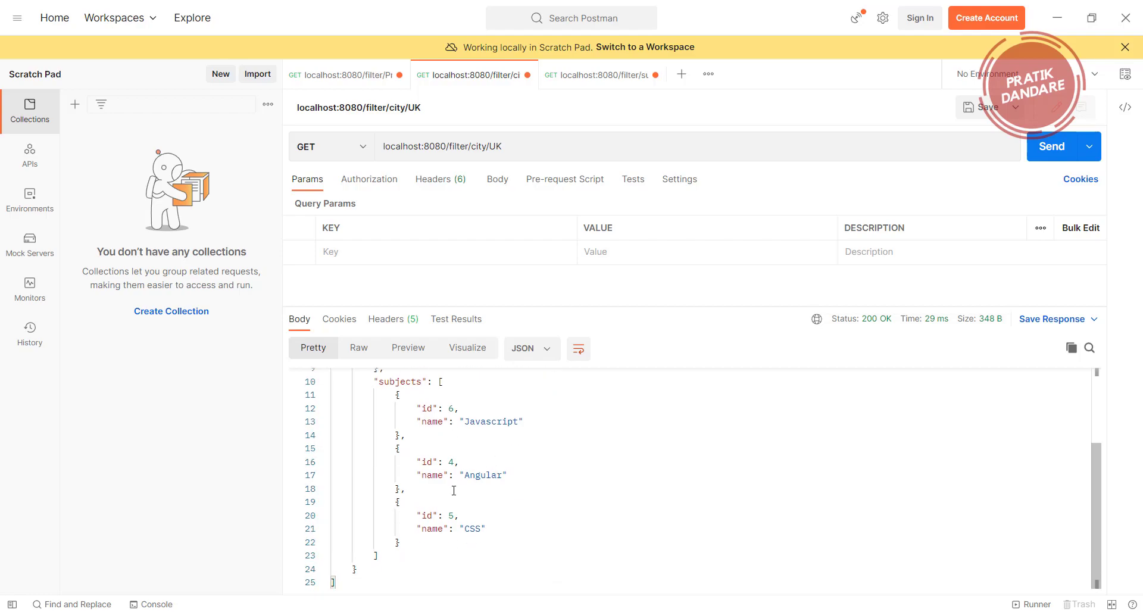
{"action": "scroll", "scroll_direction": "up", "scroll_amount": 3}
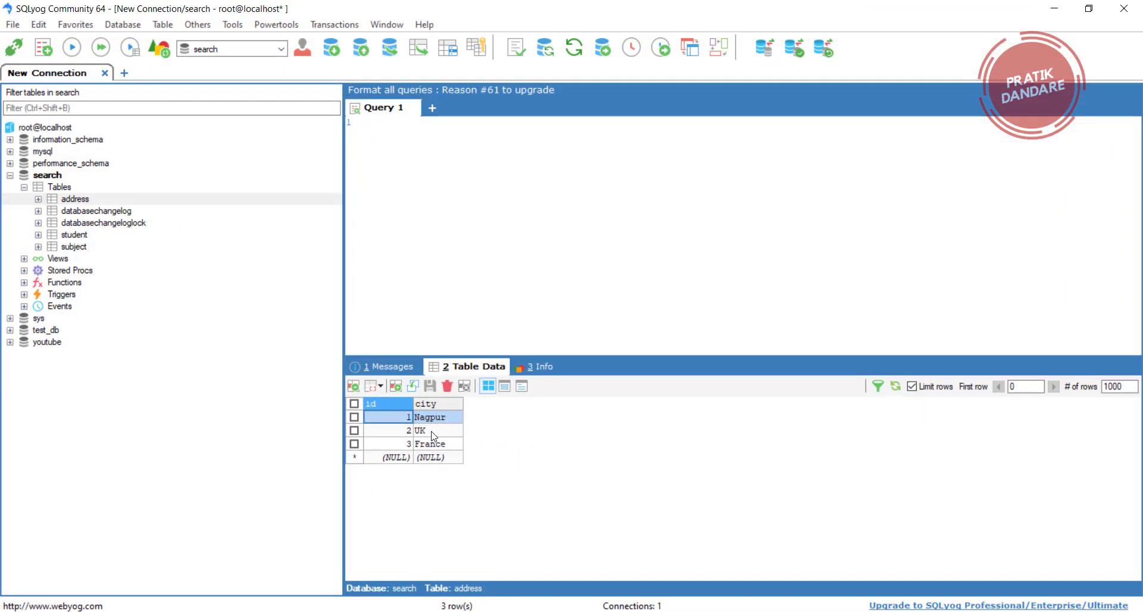
Step: Confirm address 2 is UK, then show the student table linking Gaurav to address 2
{"action": "left_click", "coordinate": [434, 429]}
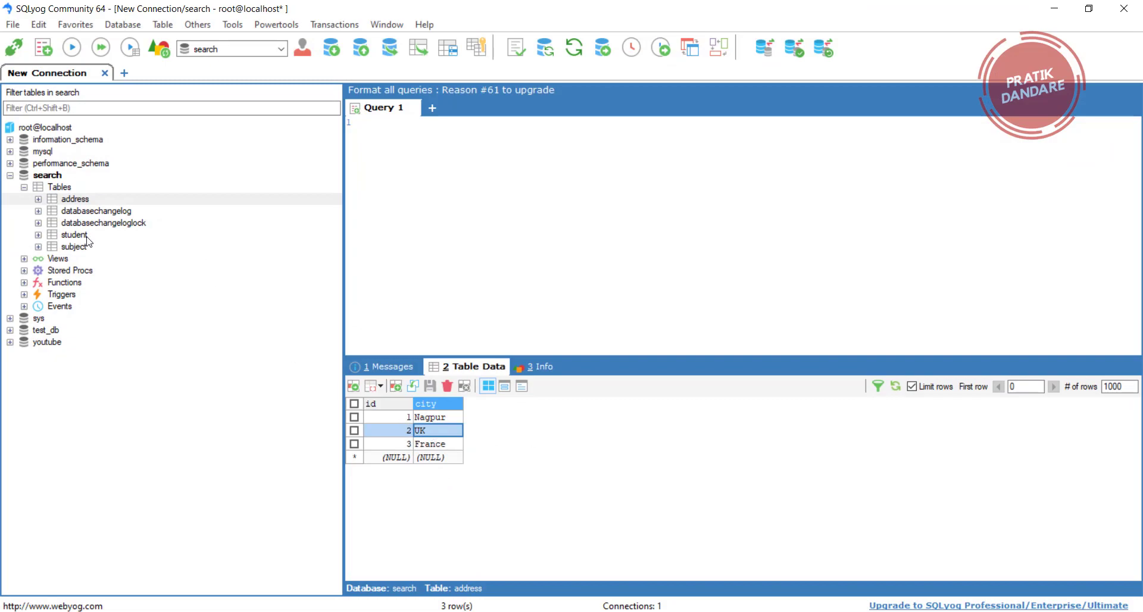
{"action": "left_click", "coordinate": [75, 235]}
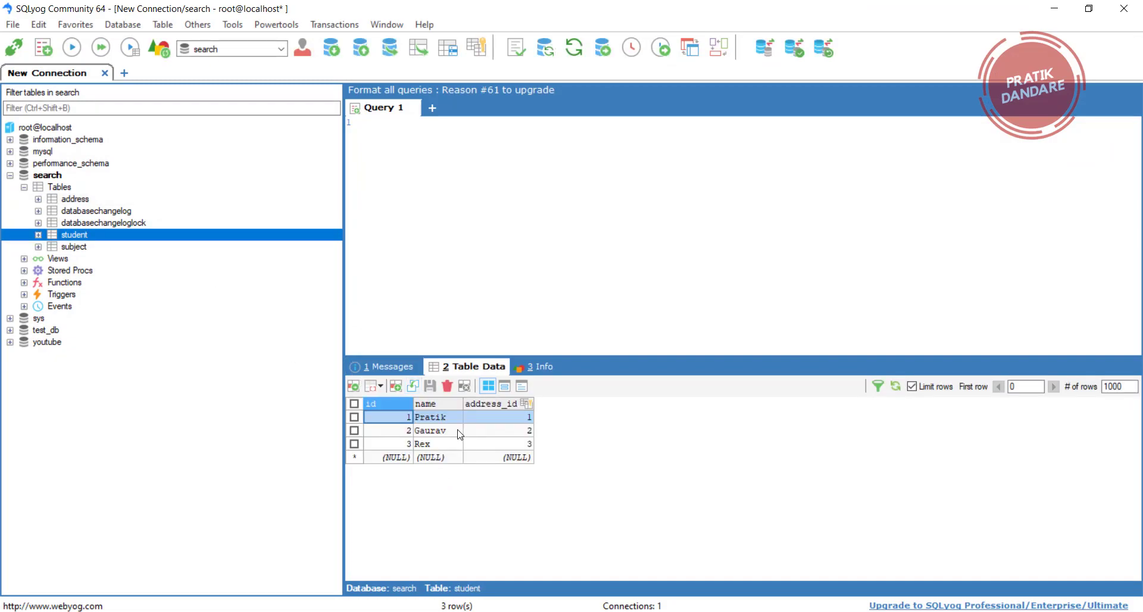
{"action": "left_click", "coordinate": [499, 430]}
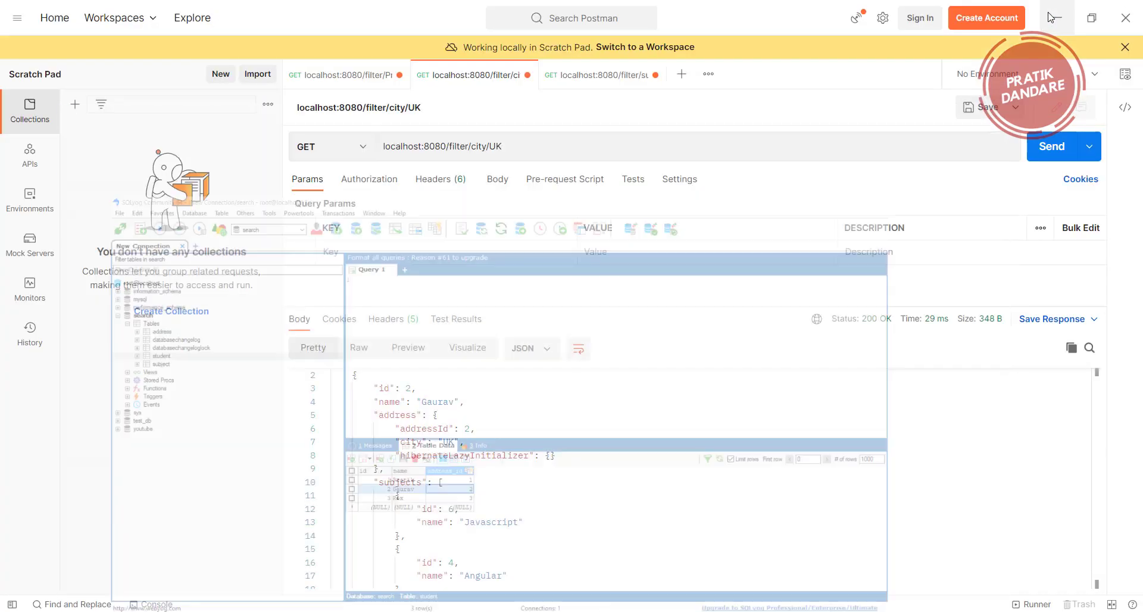
Step: Send localhost:8080/filter/subject/Git and review Rex's France record with Git and Jenkins
{"action": "left_click", "coordinate": [598, 73]}
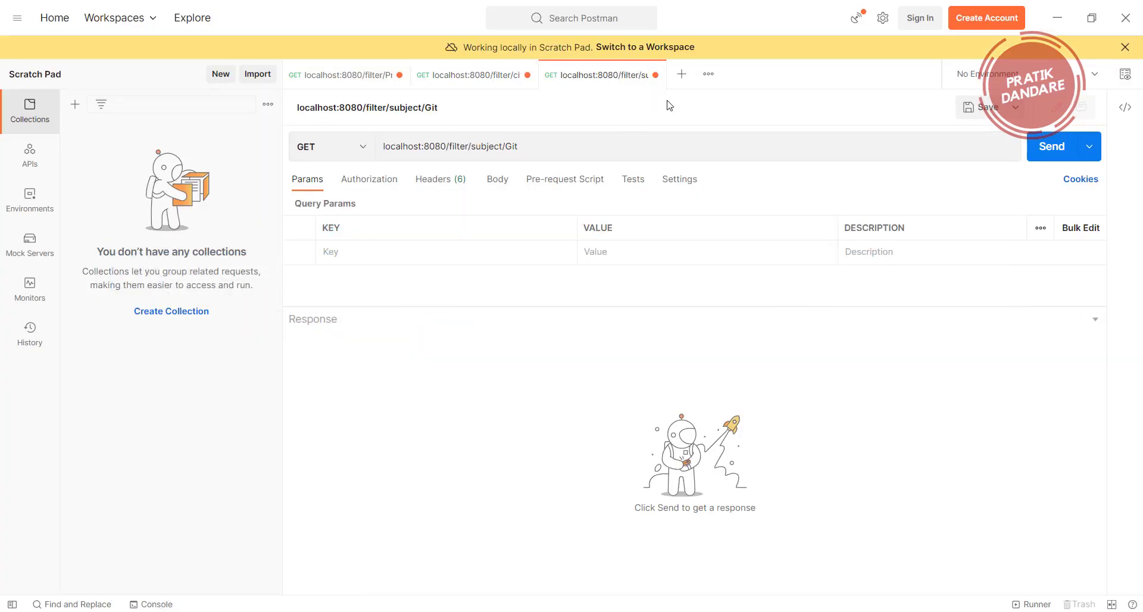
{"action": "mouse_move", "coordinate": [548, 169]}
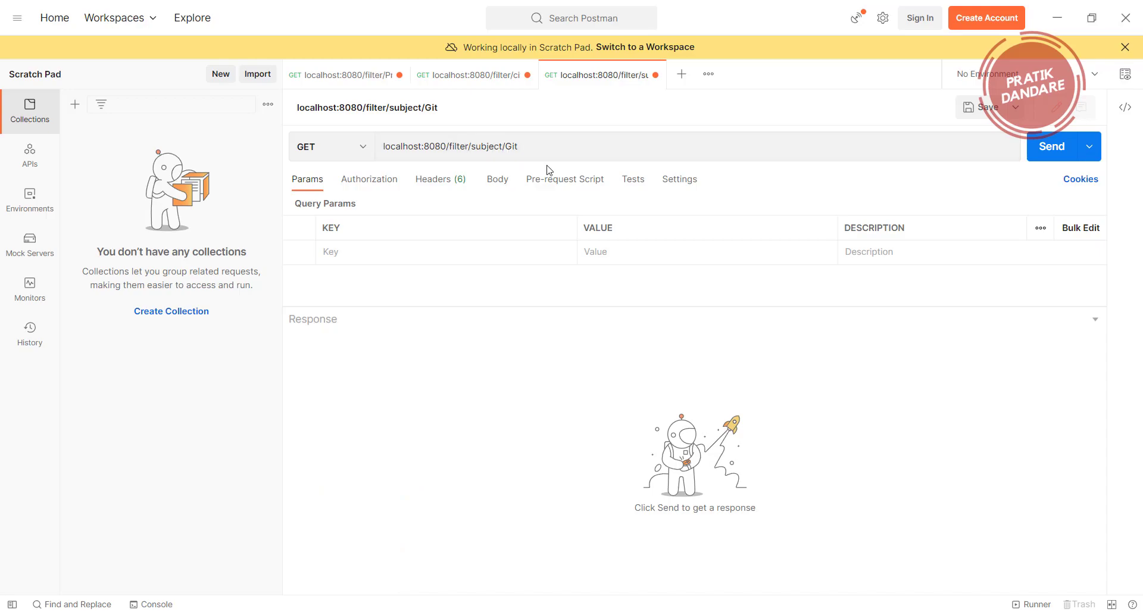
{"action": "left_click", "coordinate": [1050, 147]}
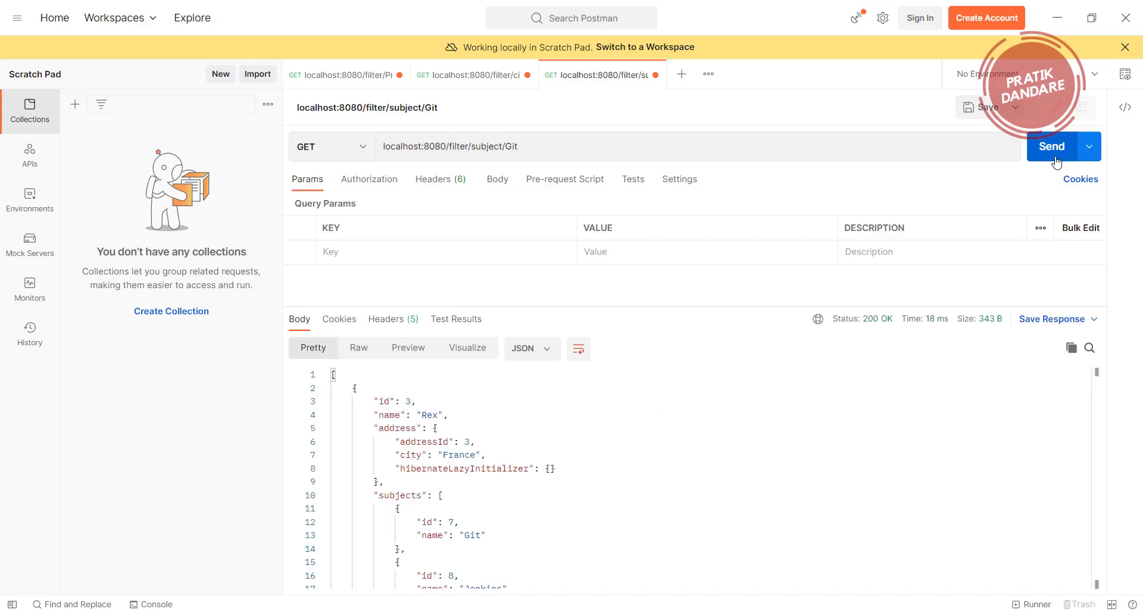
{"action": "scroll", "scroll_direction": "down", "scroll_amount": 3}
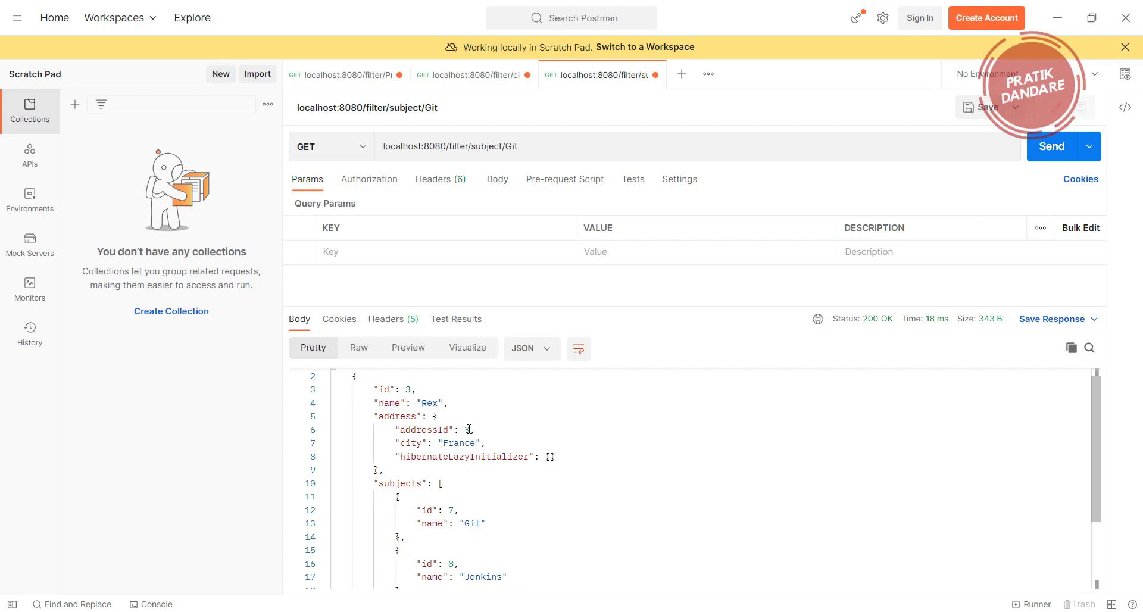
{"action": "scroll", "scroll_direction": "down", "scroll_amount": 3}
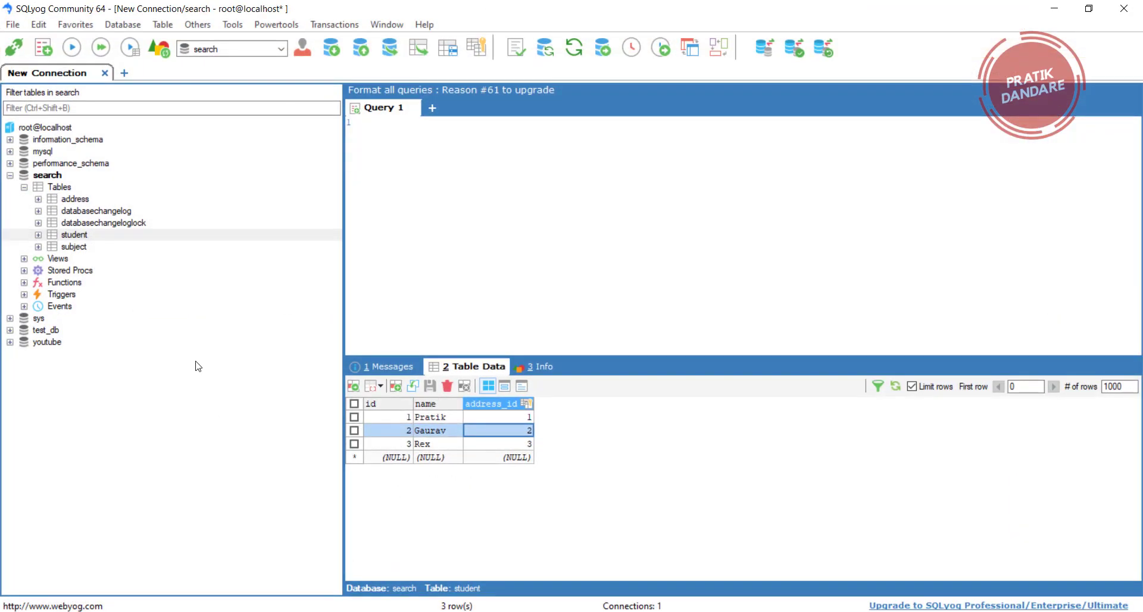
{"action": "left_click", "coordinate": [73, 246]}
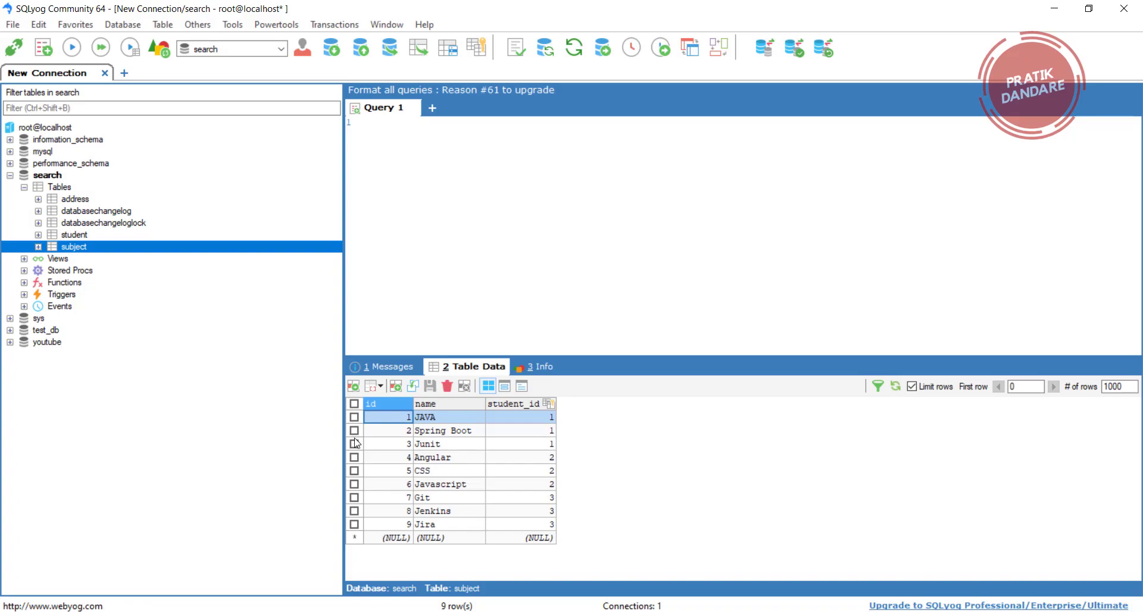
{"action": "left_click", "coordinate": [448, 497]}
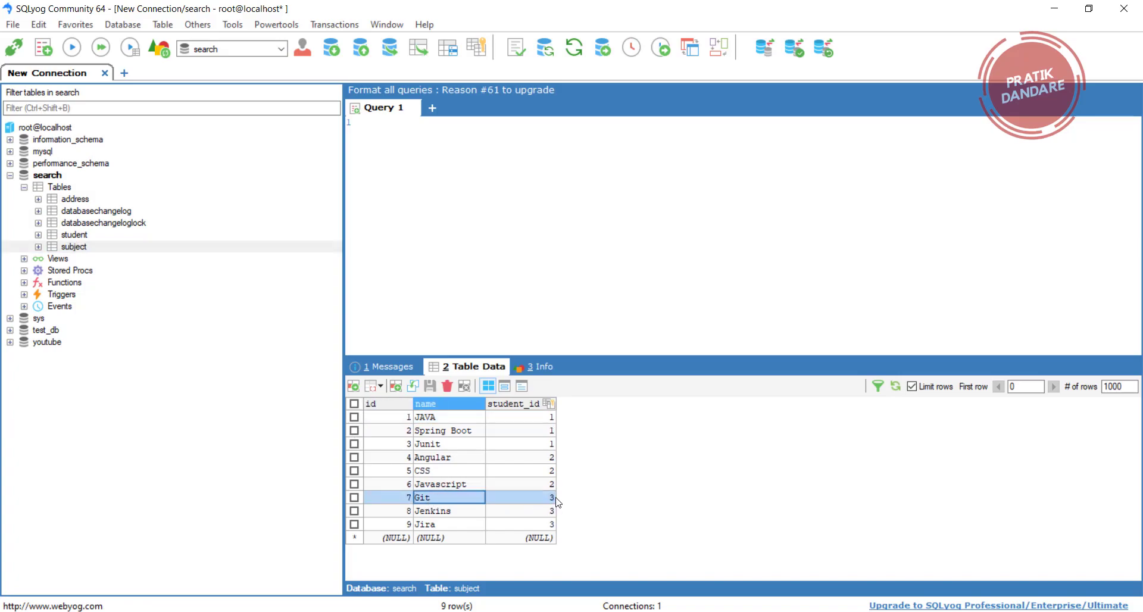
{"action": "left_click", "coordinate": [517, 497]}
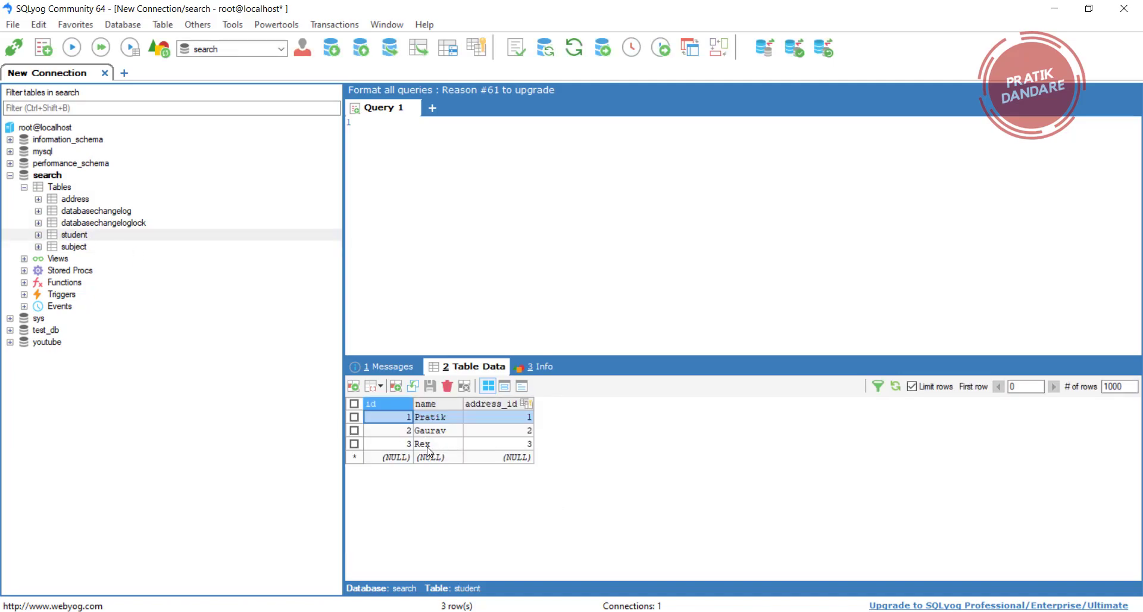
{"action": "mouse_move", "coordinate": [1025, 29]}
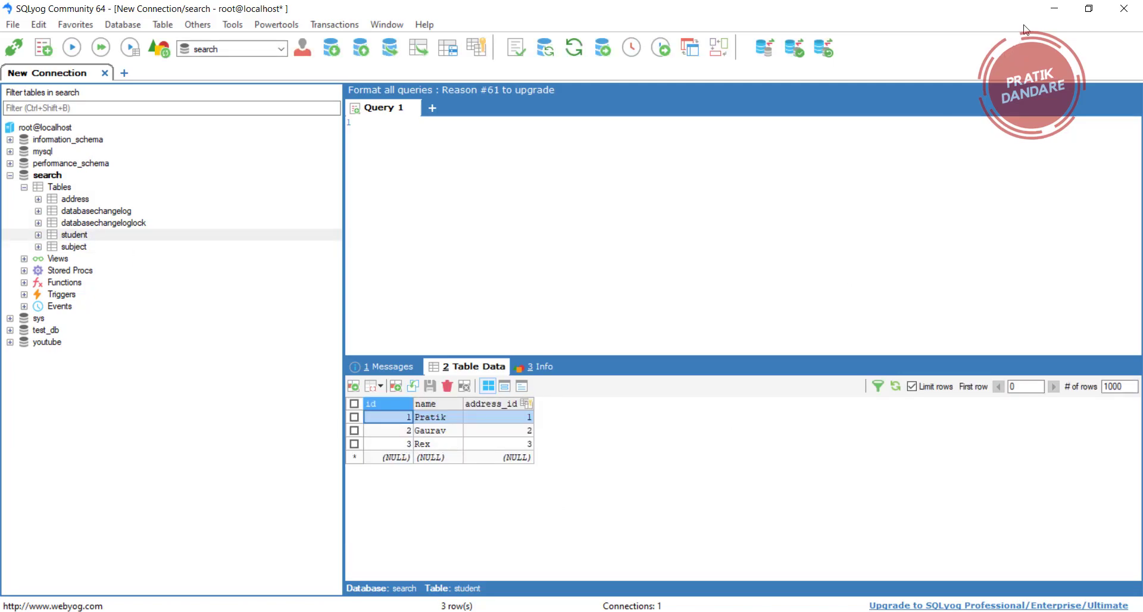